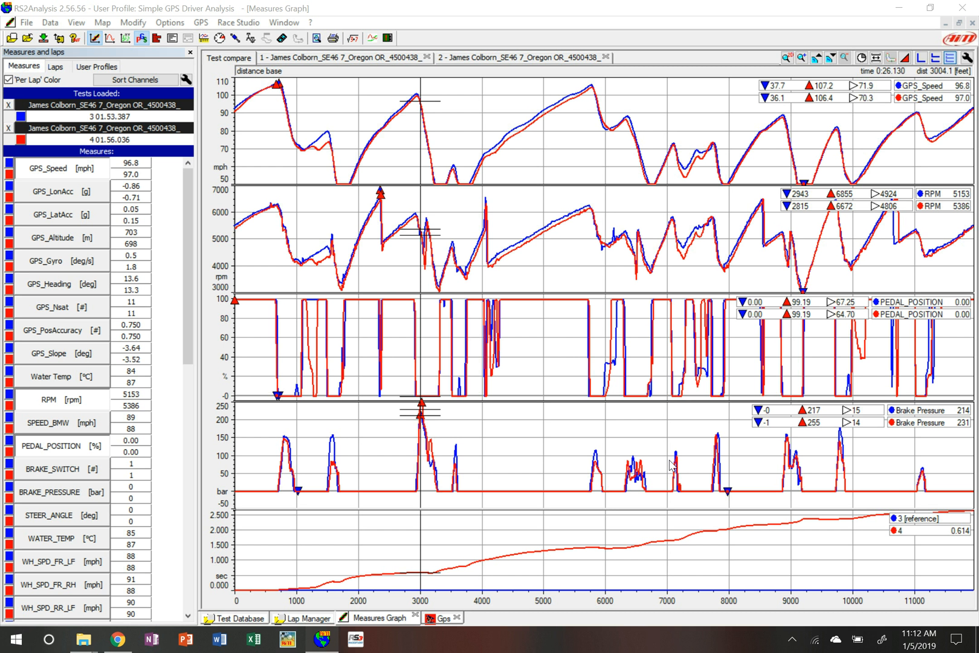
mouse_move(268, 136)
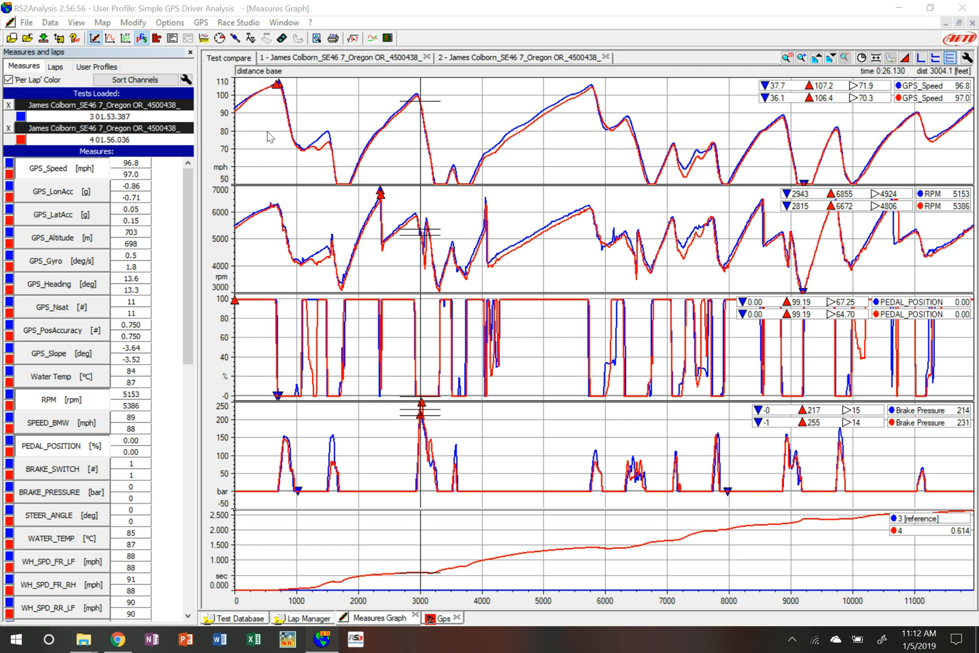
mouse_move(526, 119)
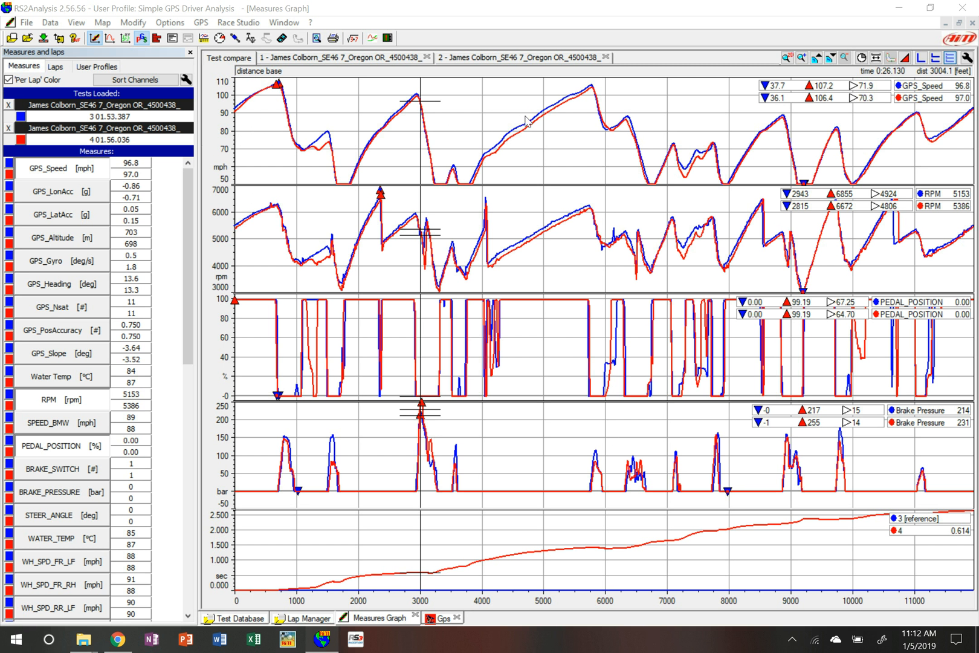
mouse_move(843, 161)
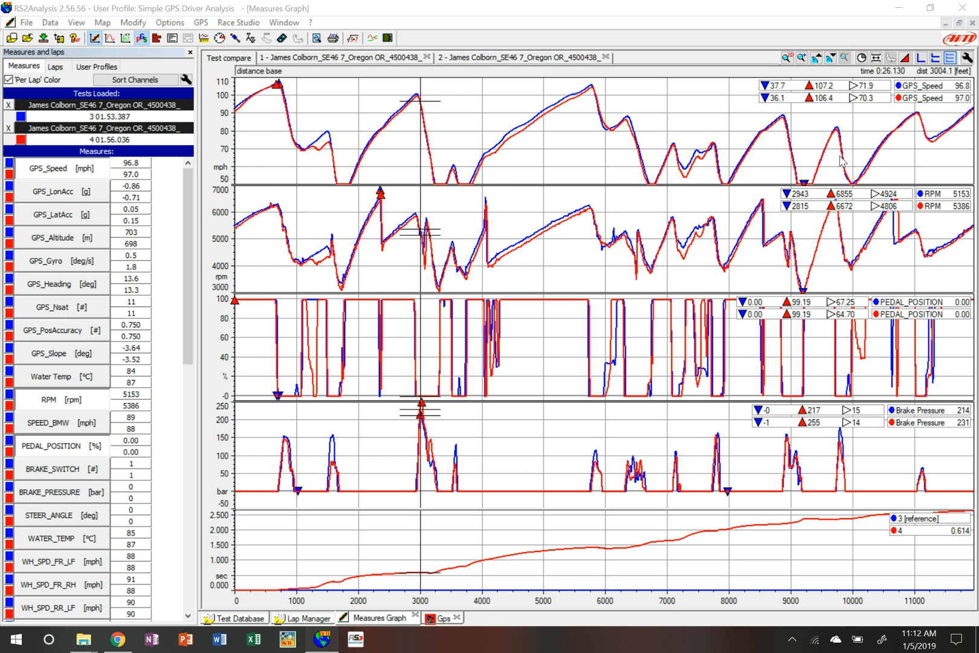
mouse_move(476, 456)
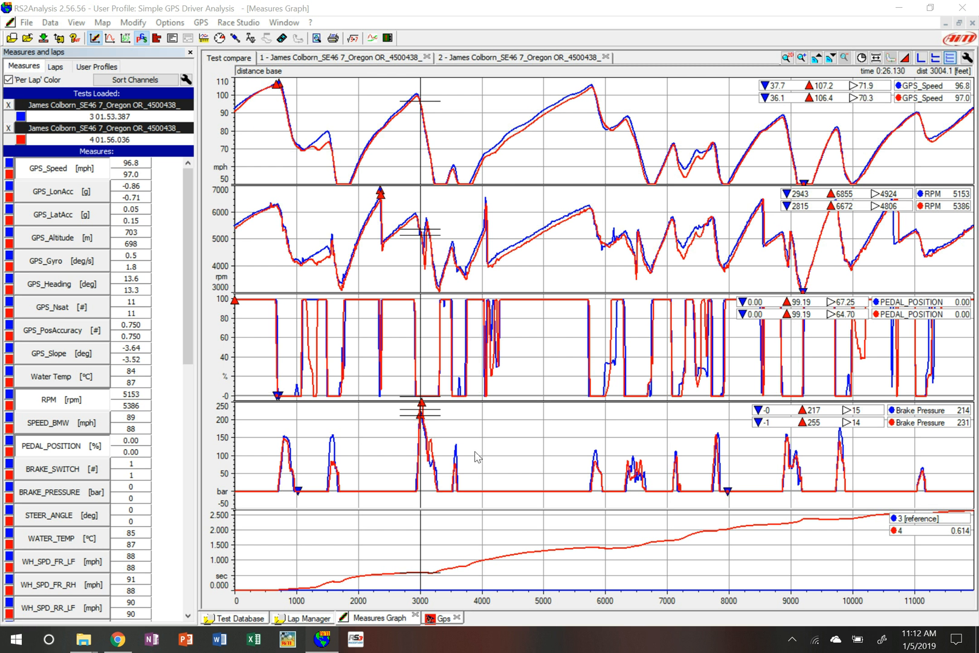
mouse_move(279, 507)
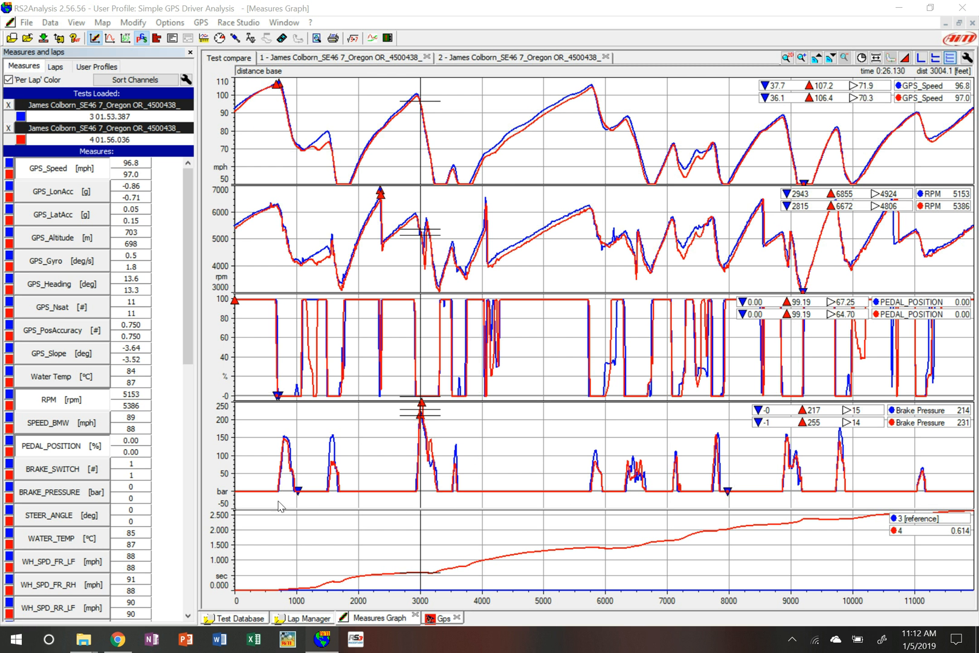
mouse_move(252, 507)
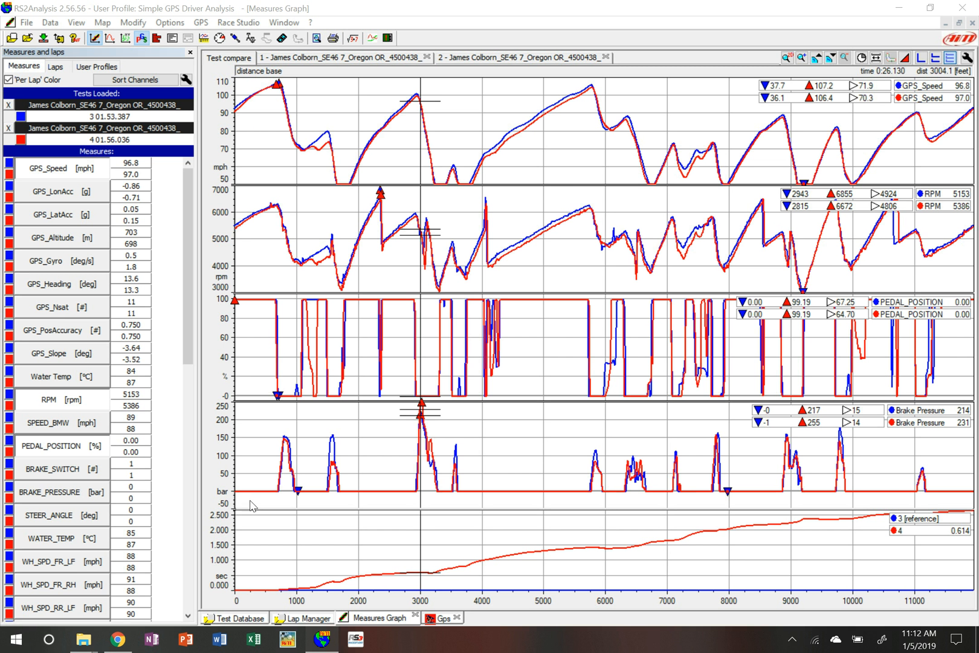
mouse_move(260, 503)
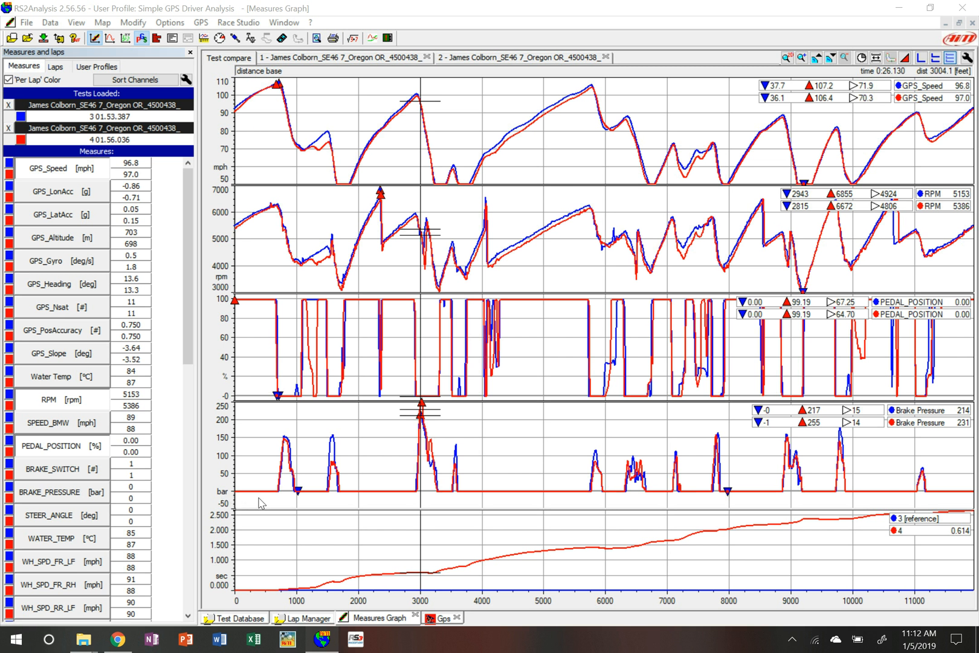
mouse_move(416, 422)
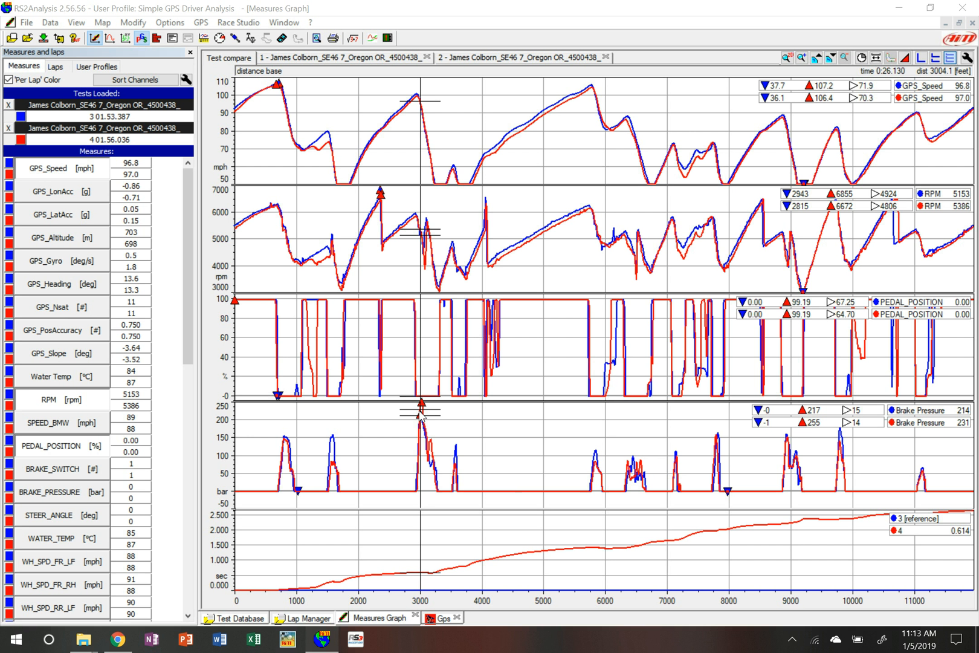
mouse_move(453, 426)
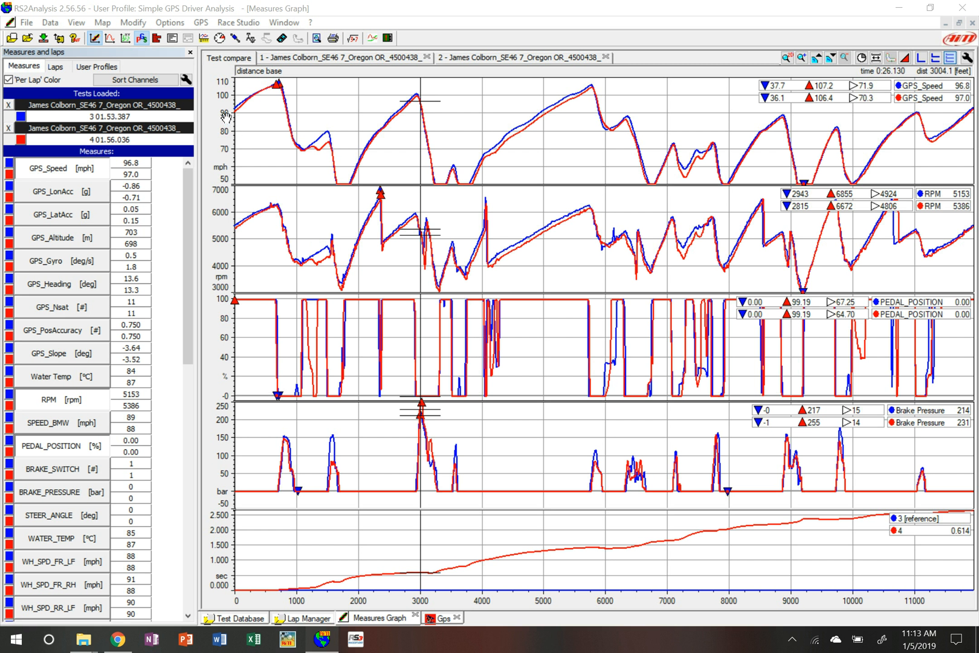
mouse_move(222, 132)
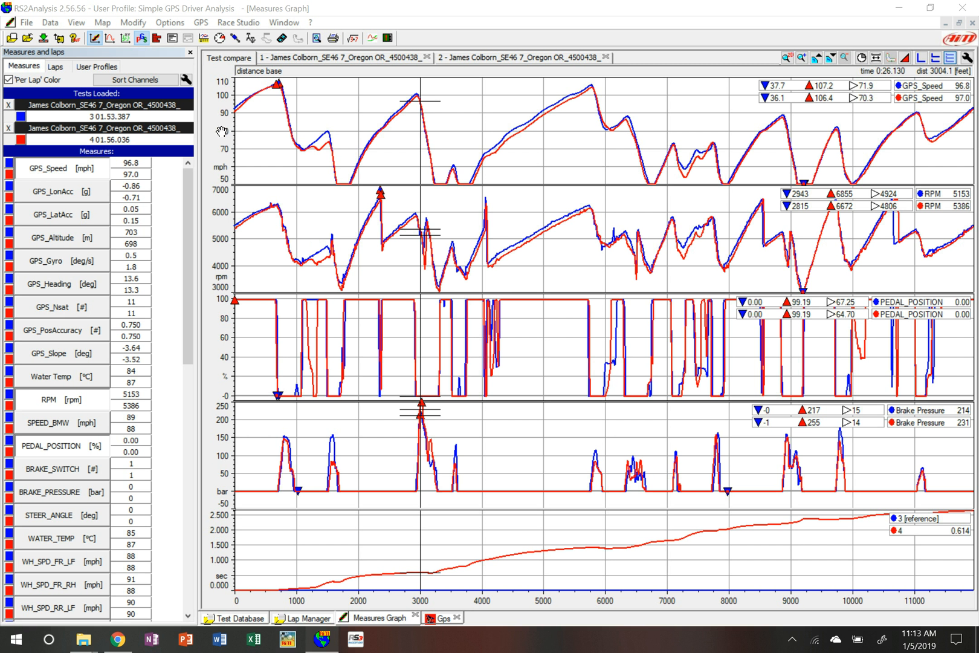
mouse_move(226, 116)
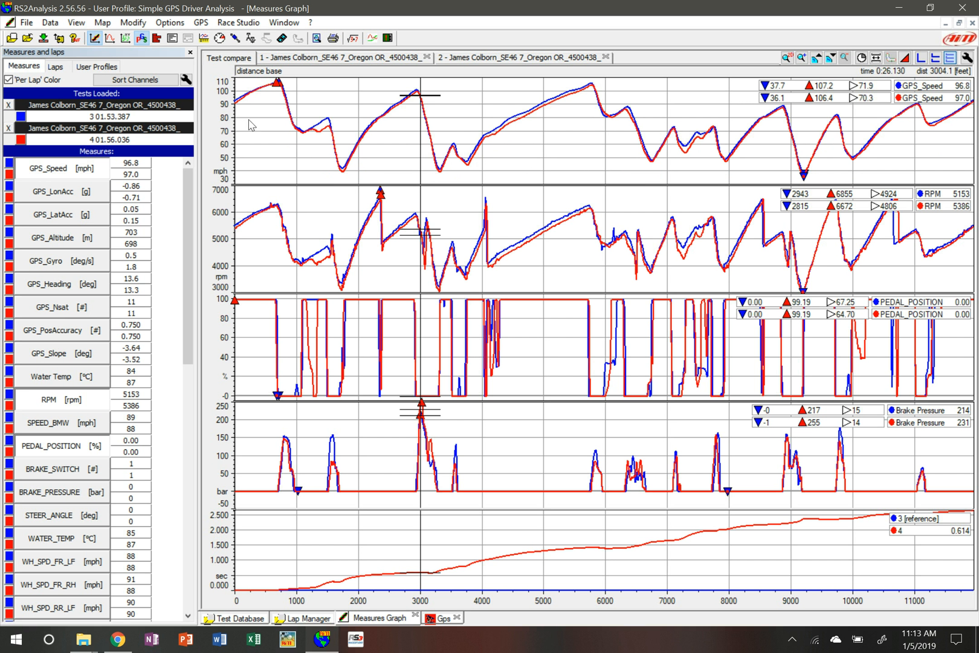
mouse_move(444, 125)
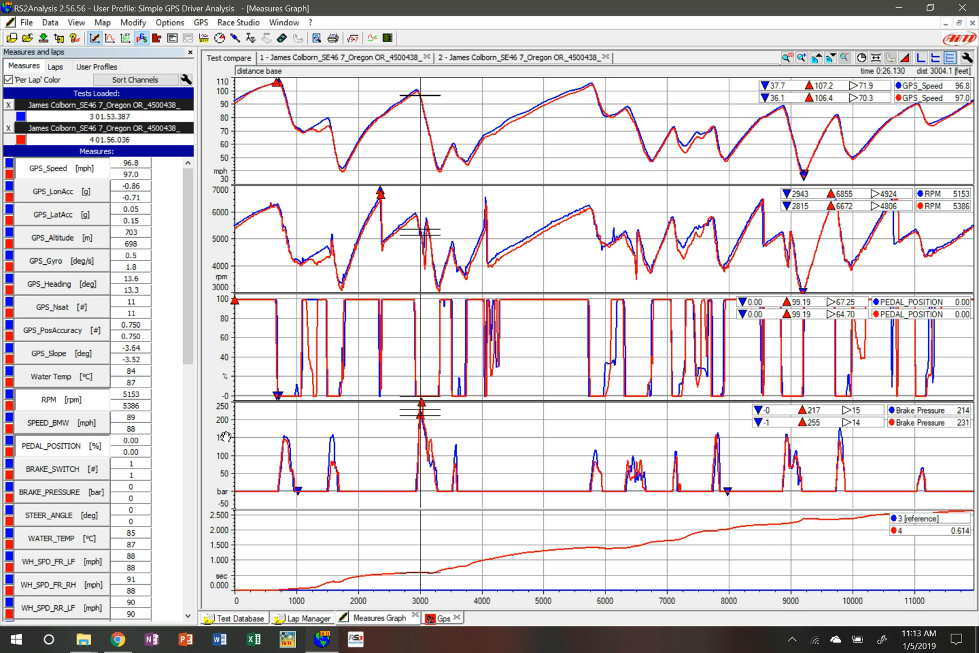
mouse_move(205, 436)
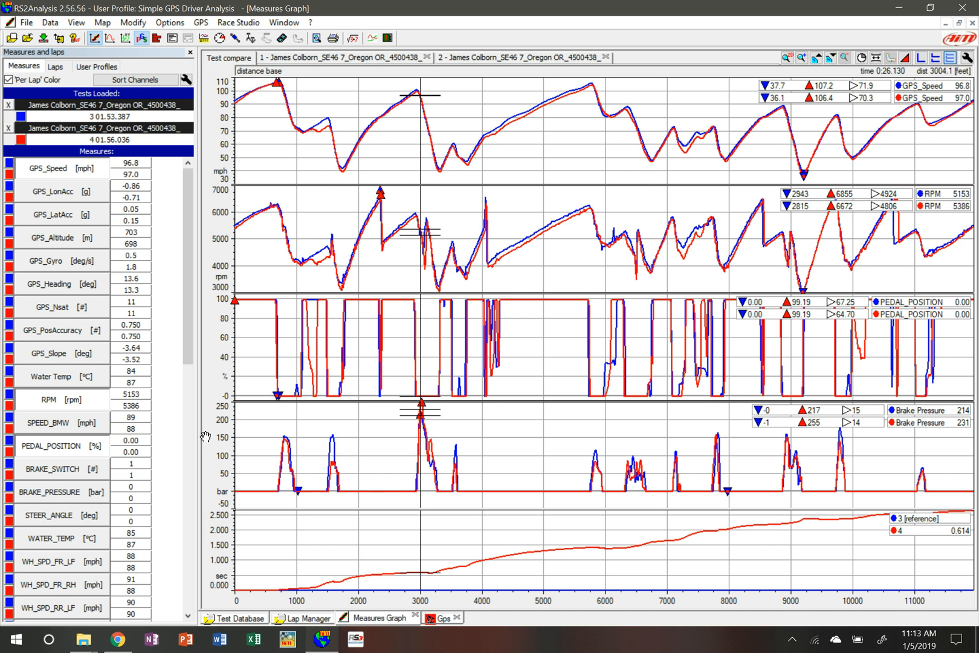
mouse_move(150, 443)
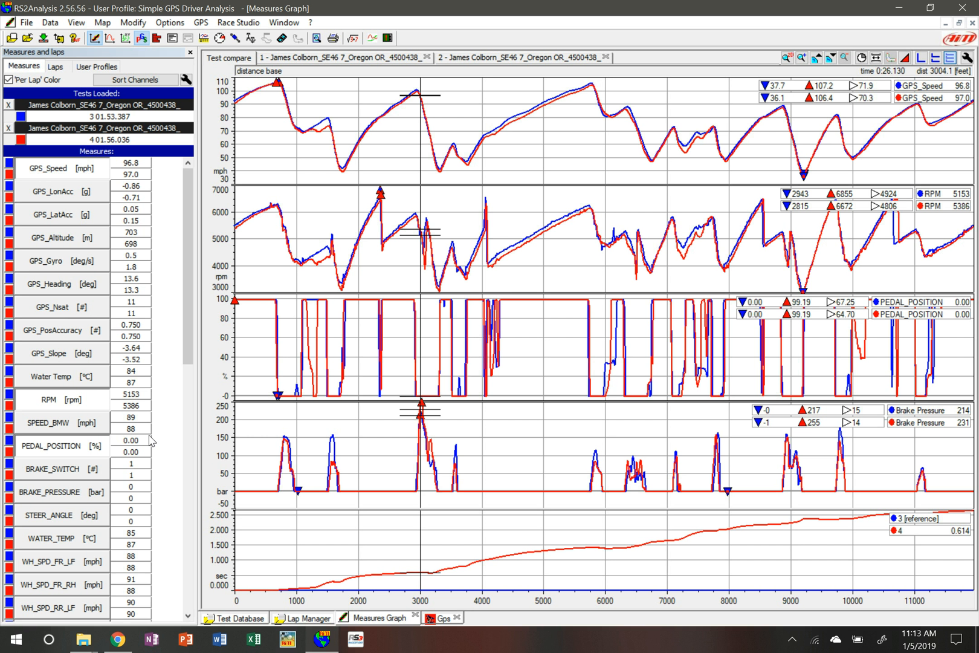
mouse_move(181, 331)
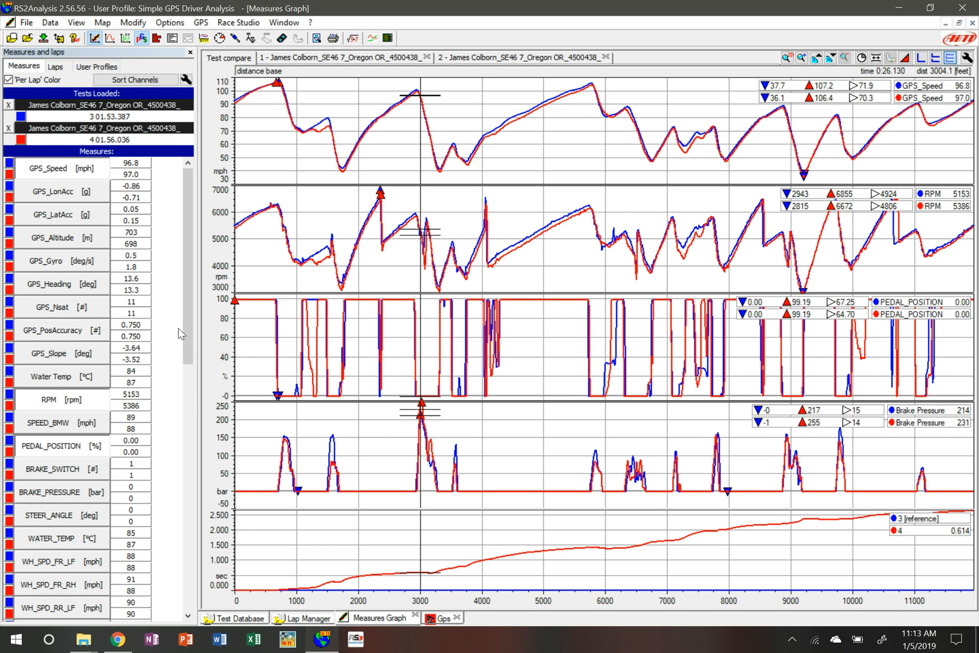
Open the Brake Pressure channel's measure information, showing its 250 to -50 bar scale.
scroll("down", 3)
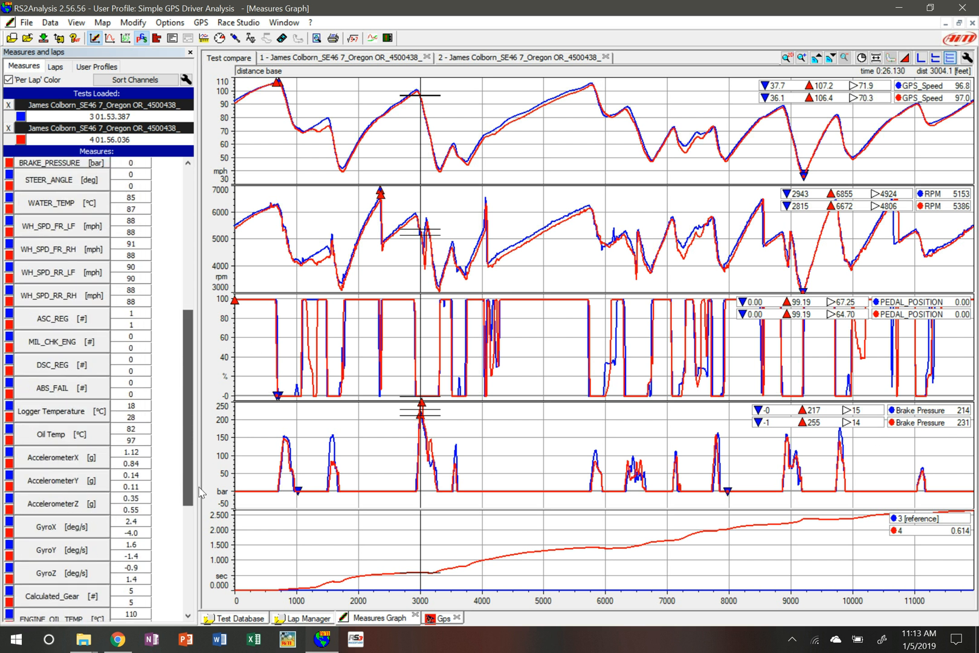
scroll("down", 3)
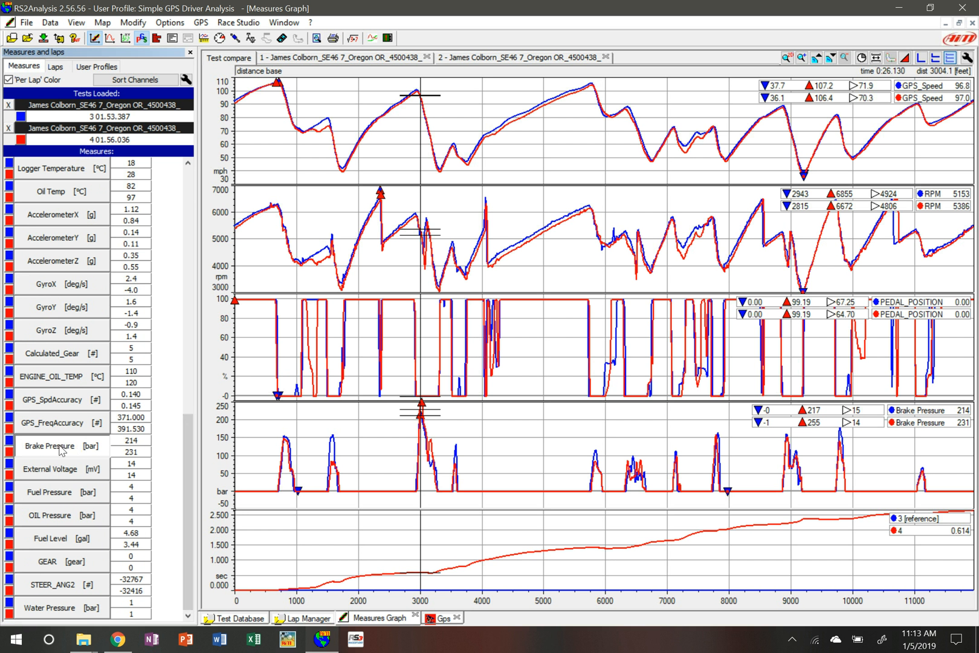
double_click(48, 445)
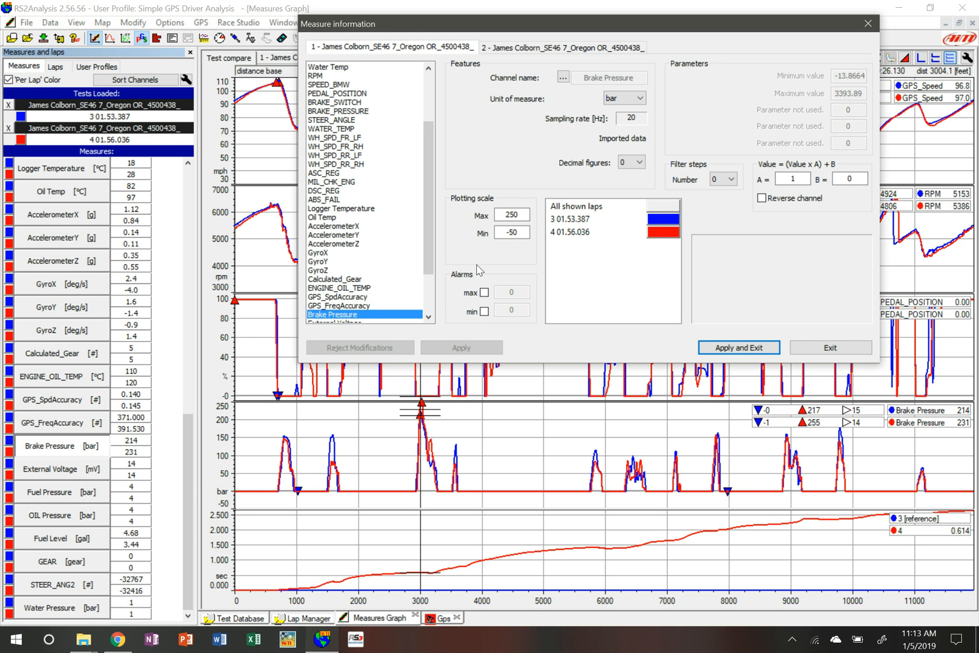
mouse_move(449, 408)
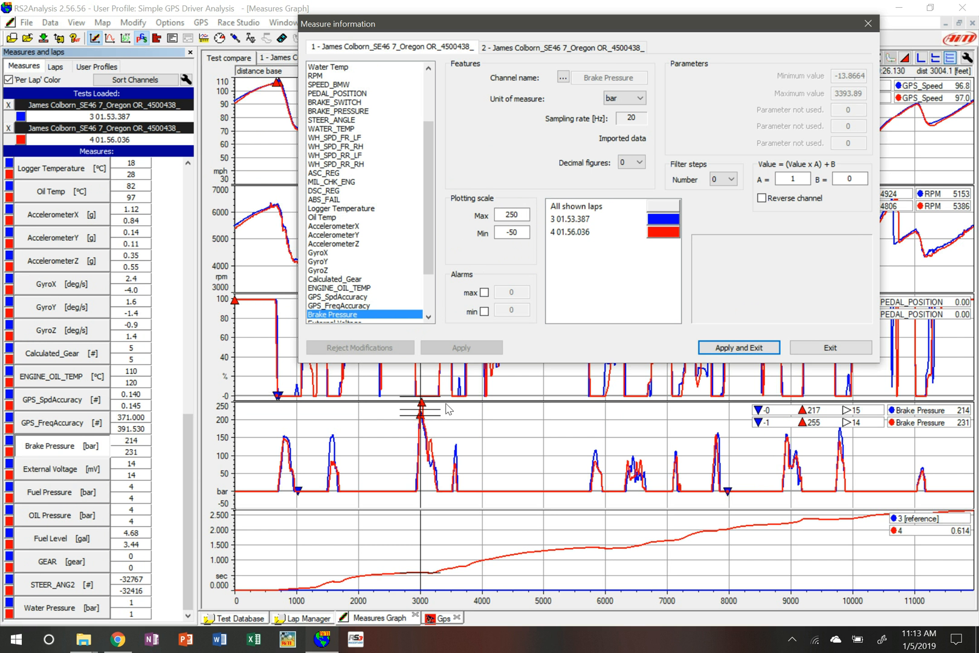
mouse_move(722, 403)
type("-10")
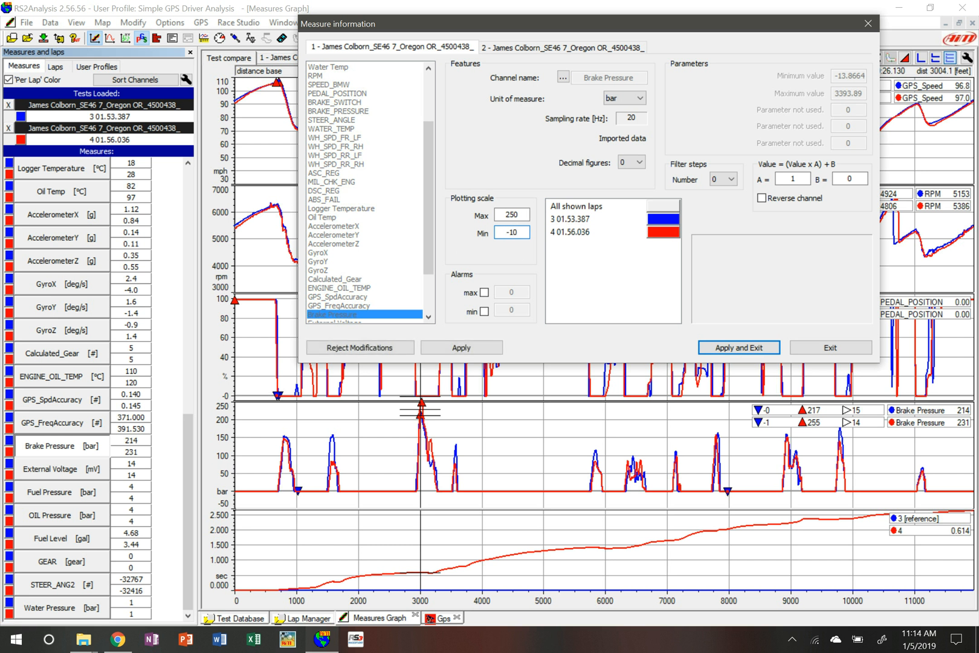
mouse_move(681, 344)
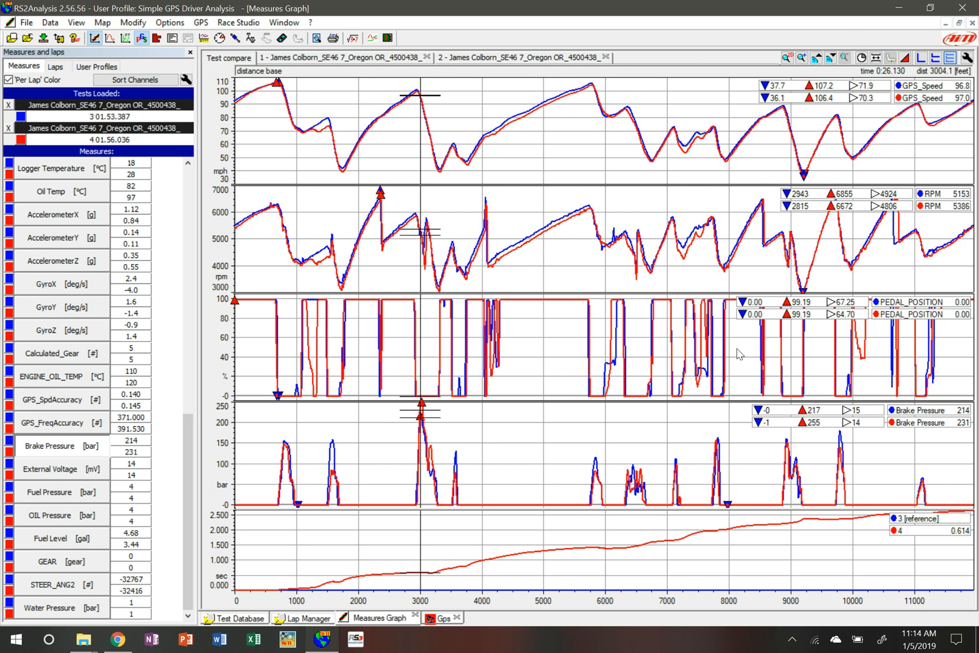
mouse_move(488, 504)
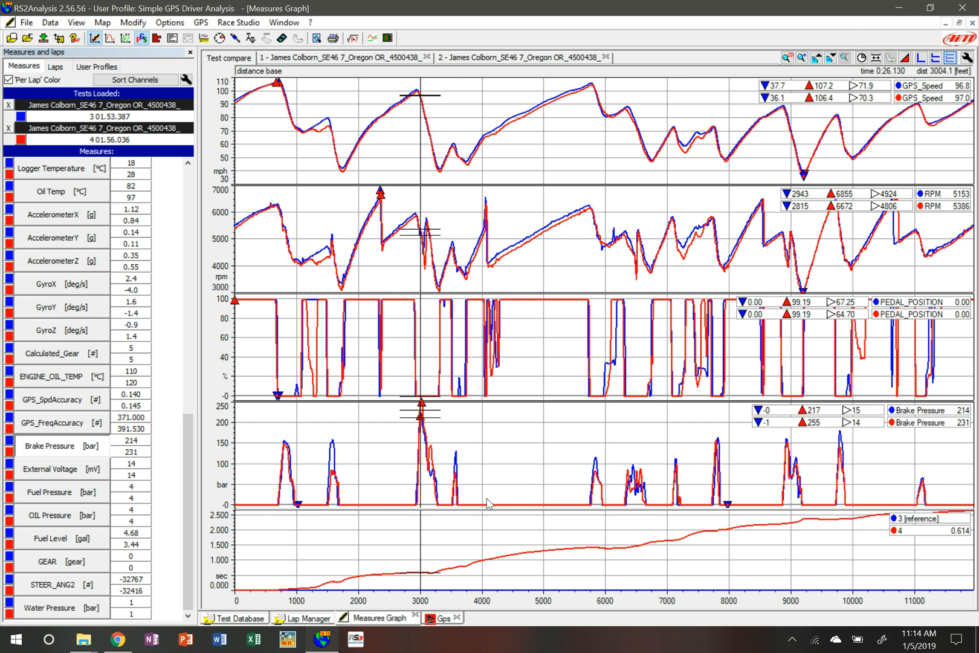
mouse_move(837, 445)
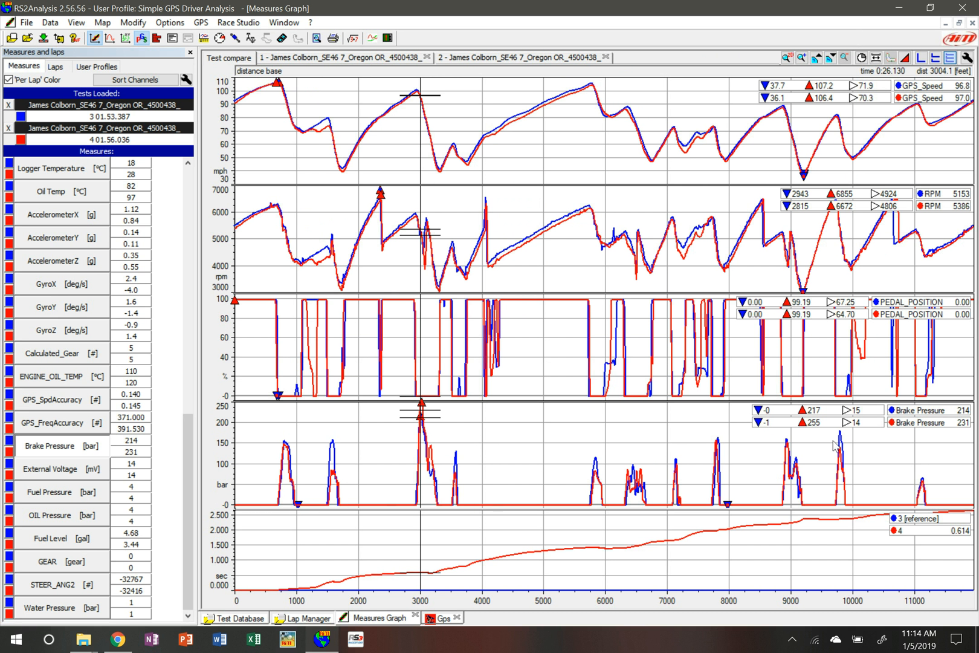
mouse_move(225, 407)
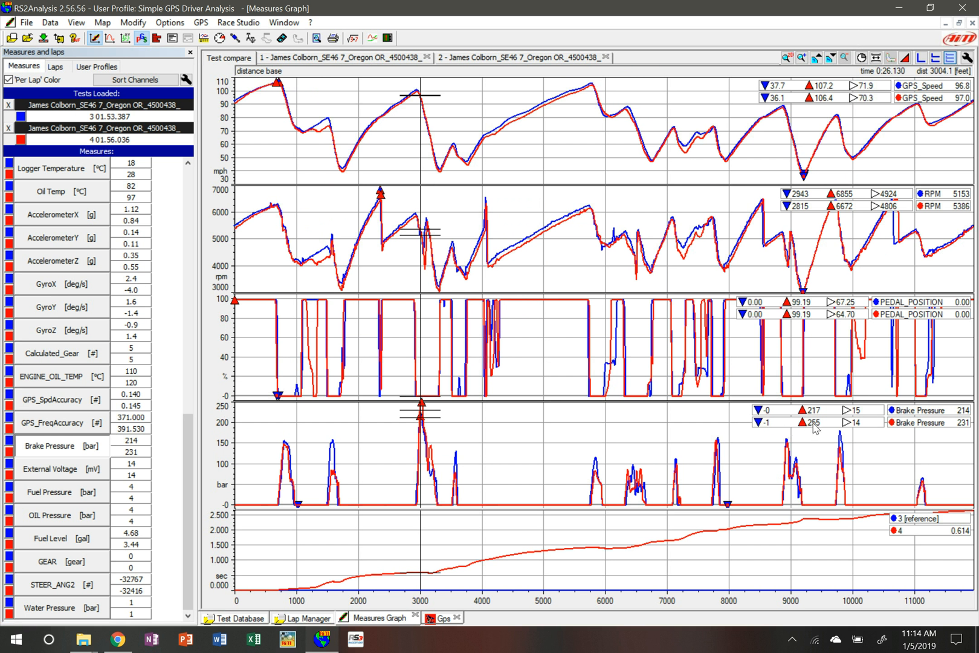
mouse_move(63, 445)
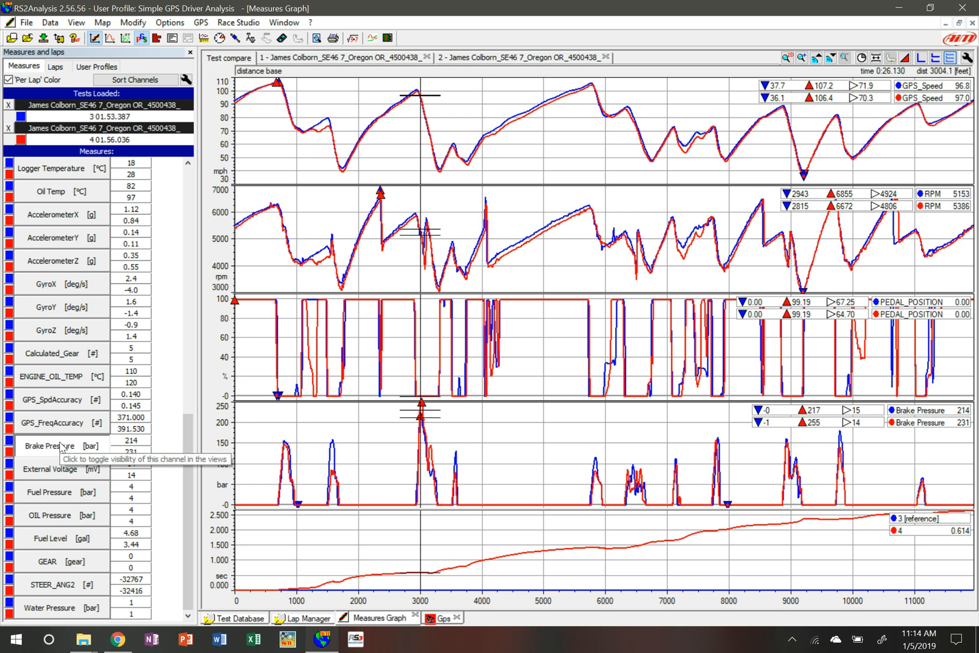
Reopen the Brake Pressure channel settings to raise its plotting maximum to 260 bar.
double_click(49, 445)
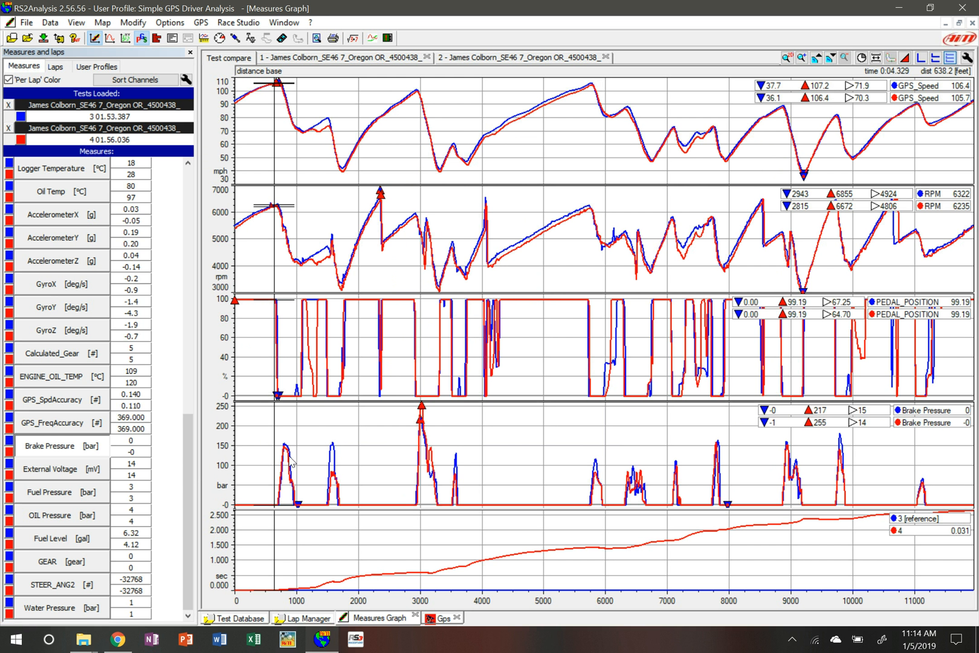
mouse_move(224, 117)
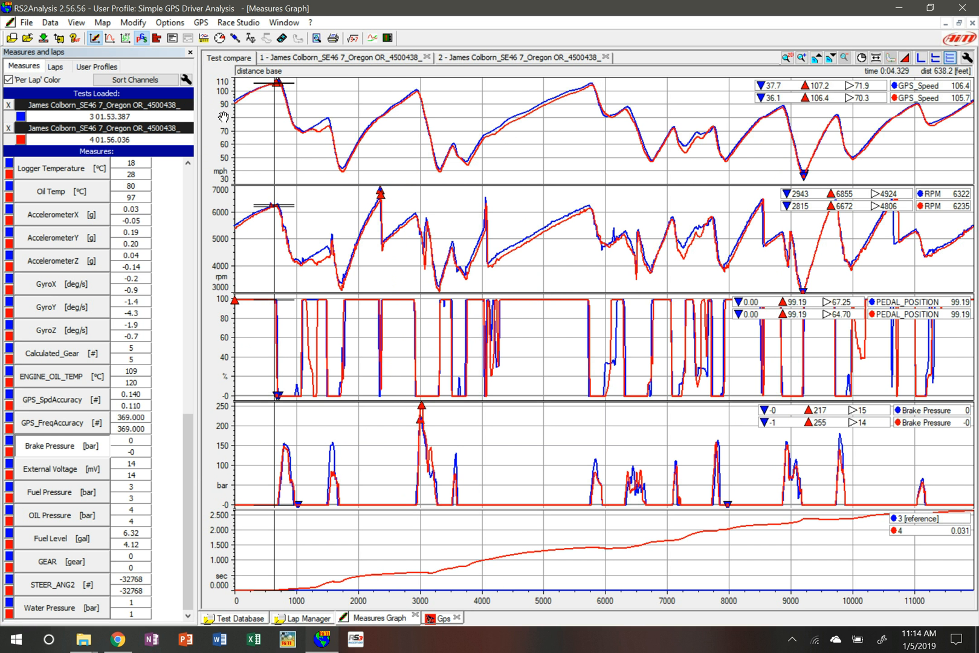
mouse_move(70, 447)
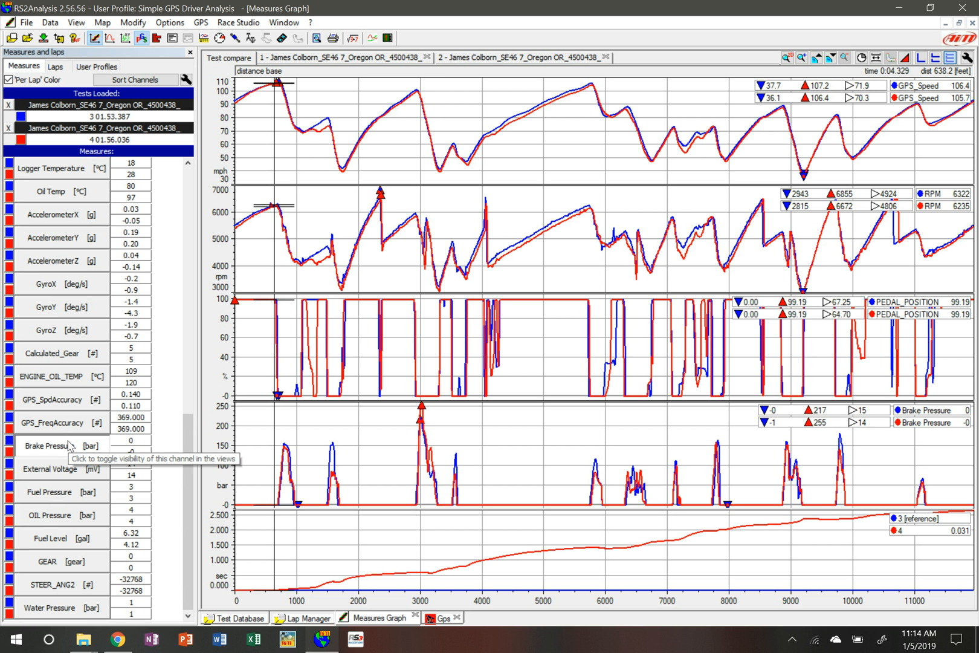
Verify the Brake Pressure channel now plots from -10 to 260 bar.
double_click(48, 445)
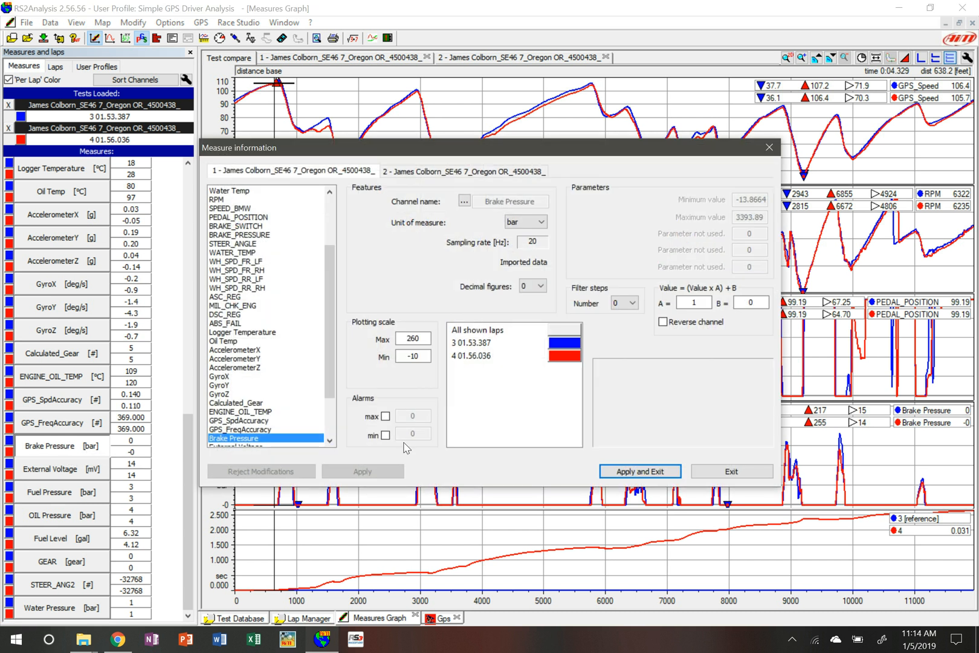
mouse_move(363, 348)
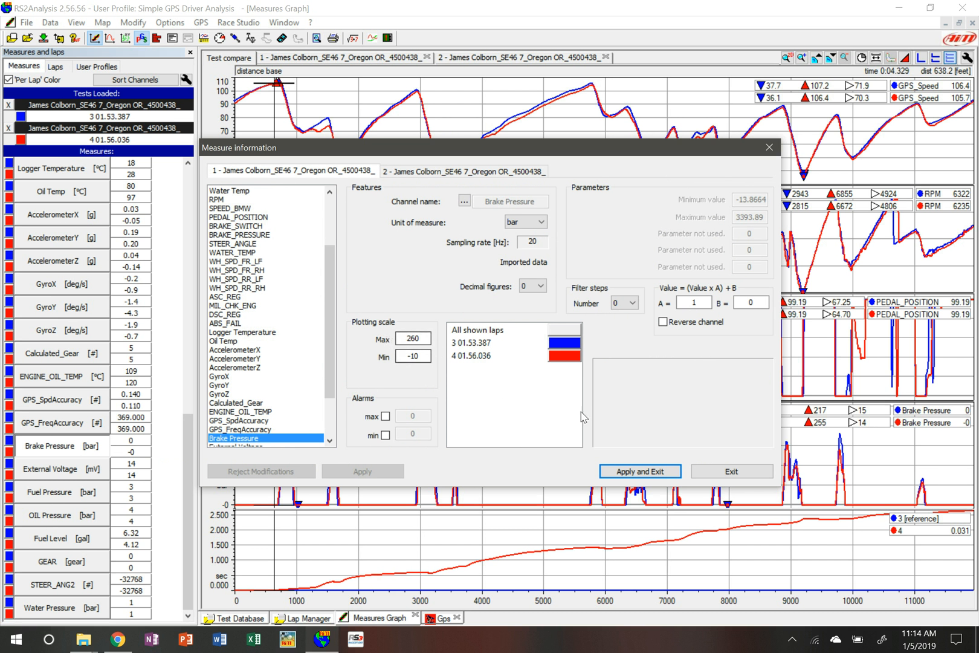
mouse_move(630, 433)
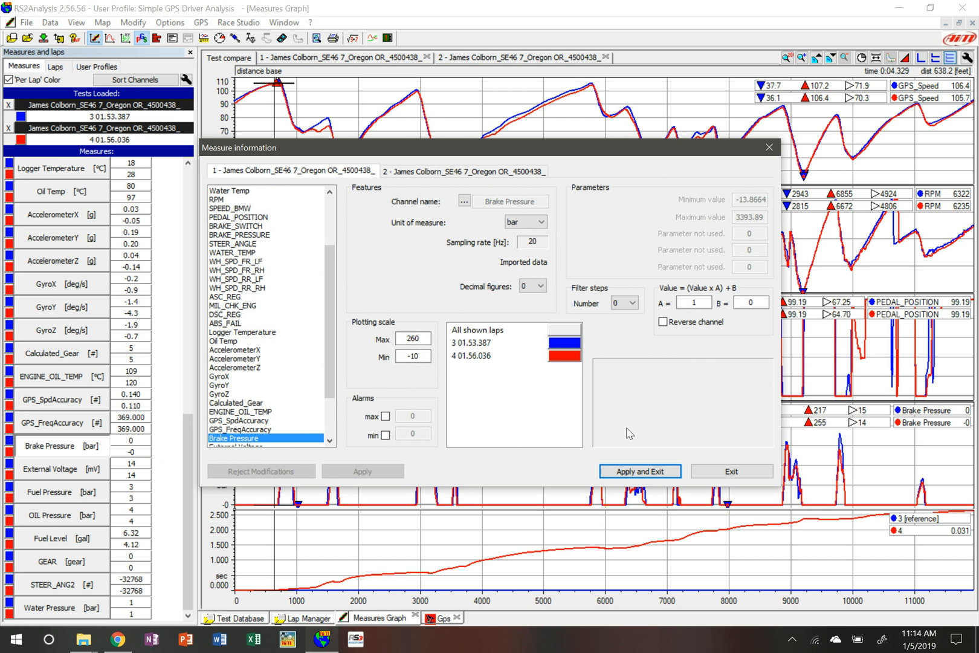